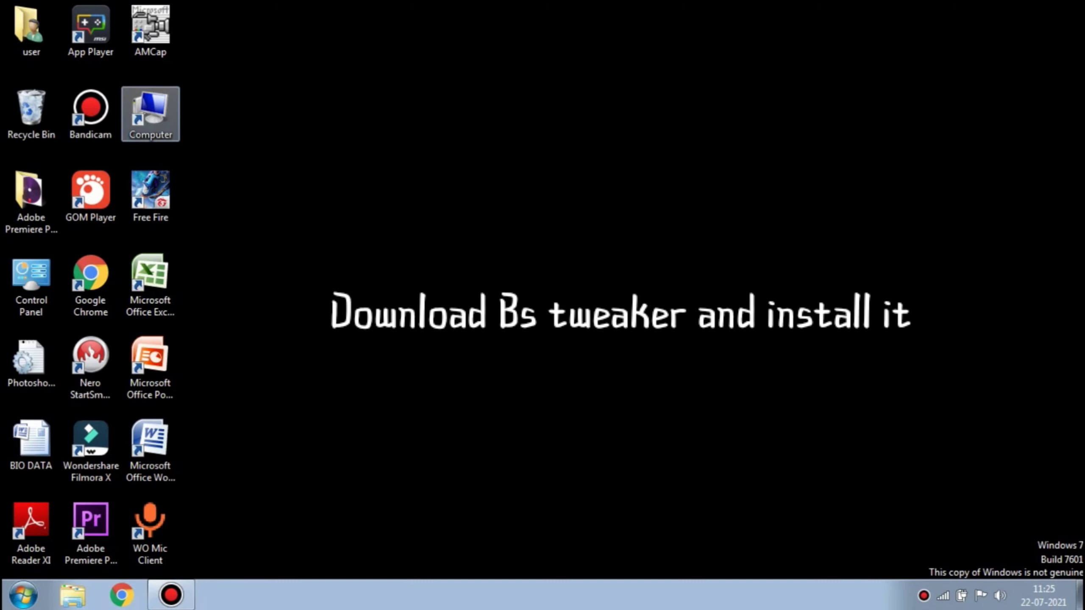
Step: Open Downloads > BSTweaker67110 > BSTweaker6 and run BlueStacksTweaker past the security warning
double_click(150, 114)
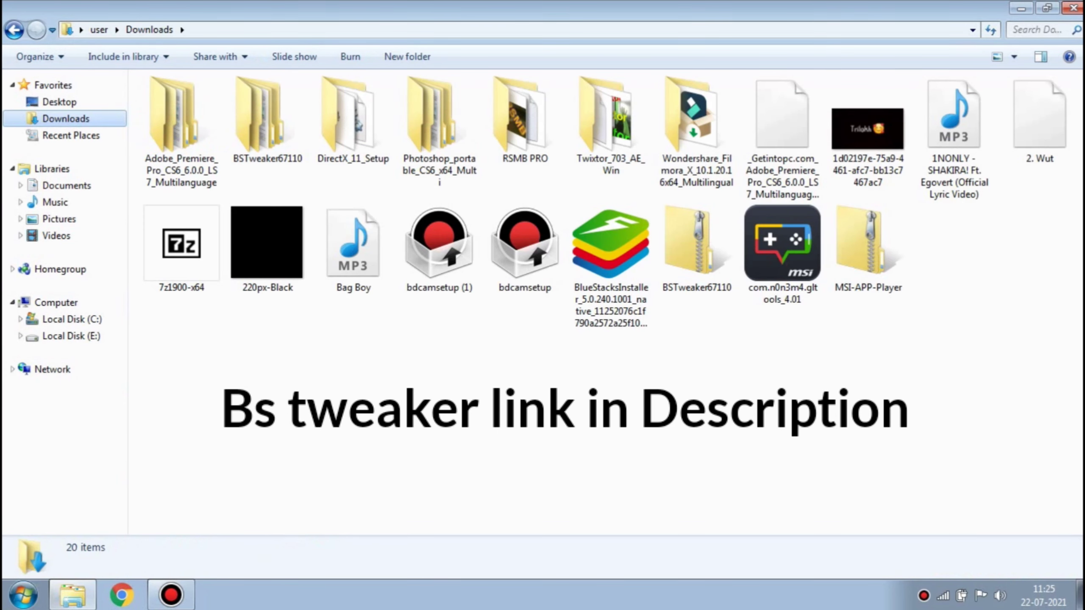
double_click(267, 114)
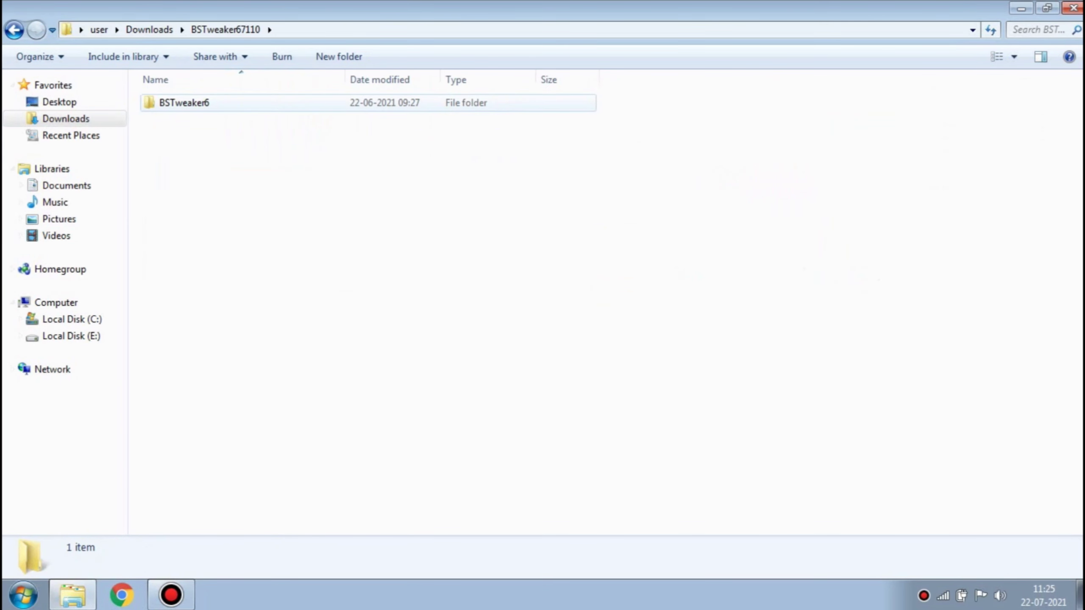
double_click(184, 103)
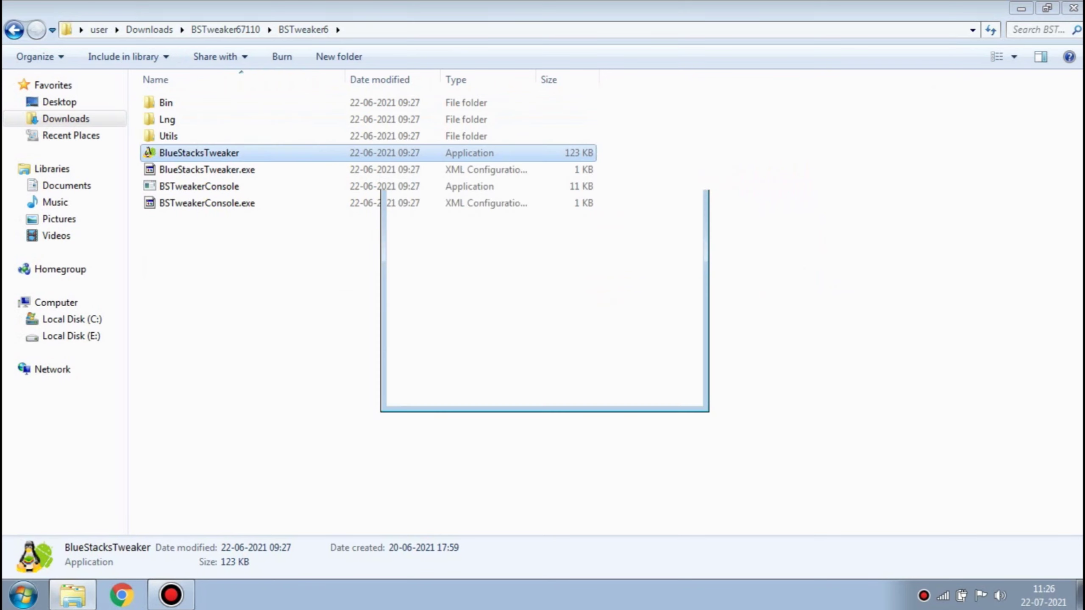
double_click(199, 153)
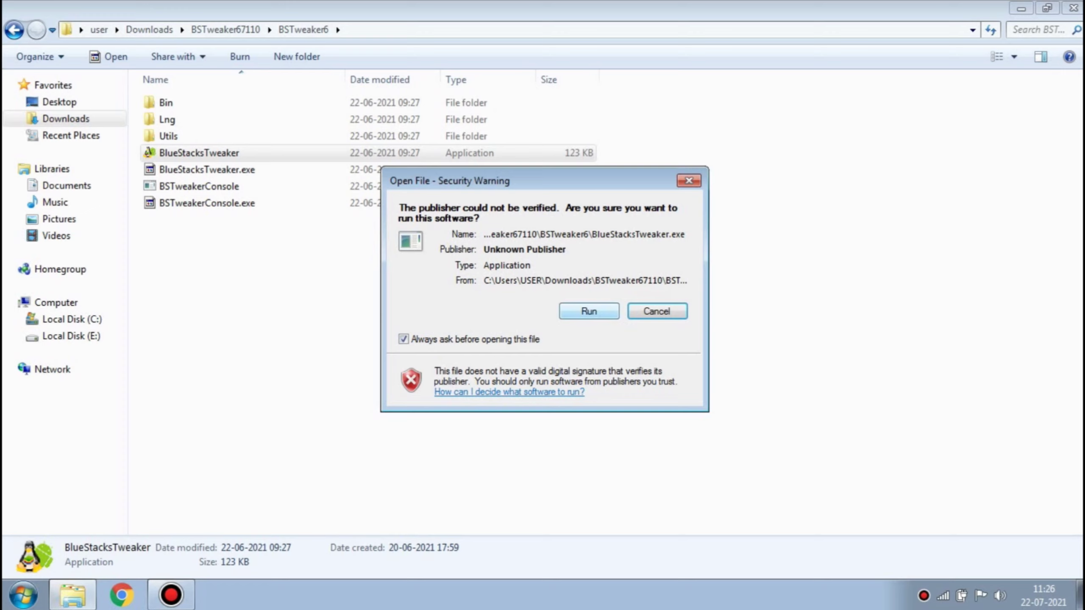
click(587, 310)
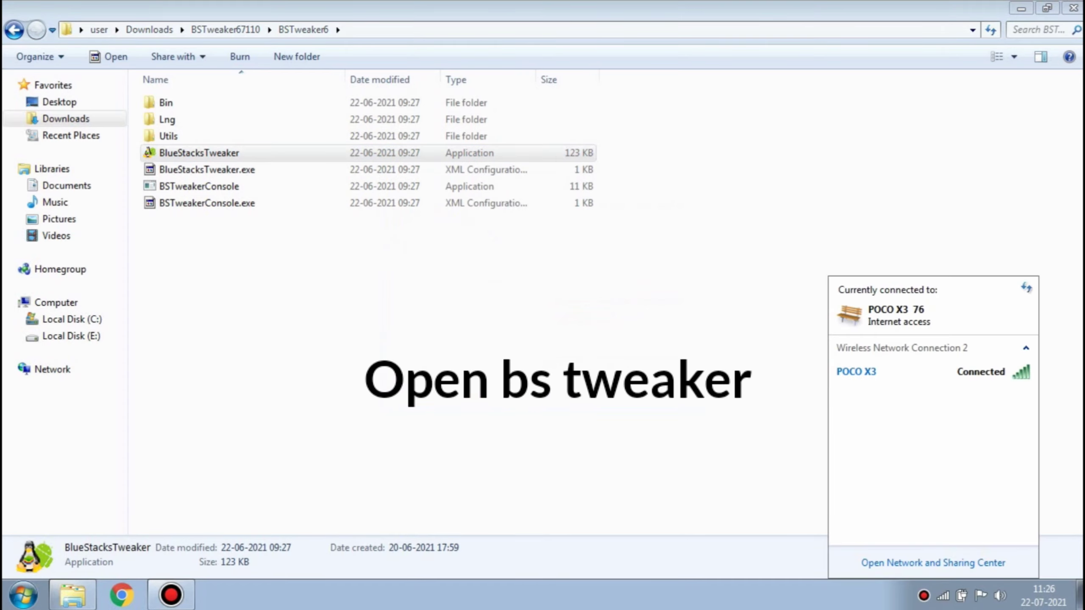
Step: In BlueStacks Tweaker's Root tab, unlock root for App Player and start that instance
double_click(199, 153)
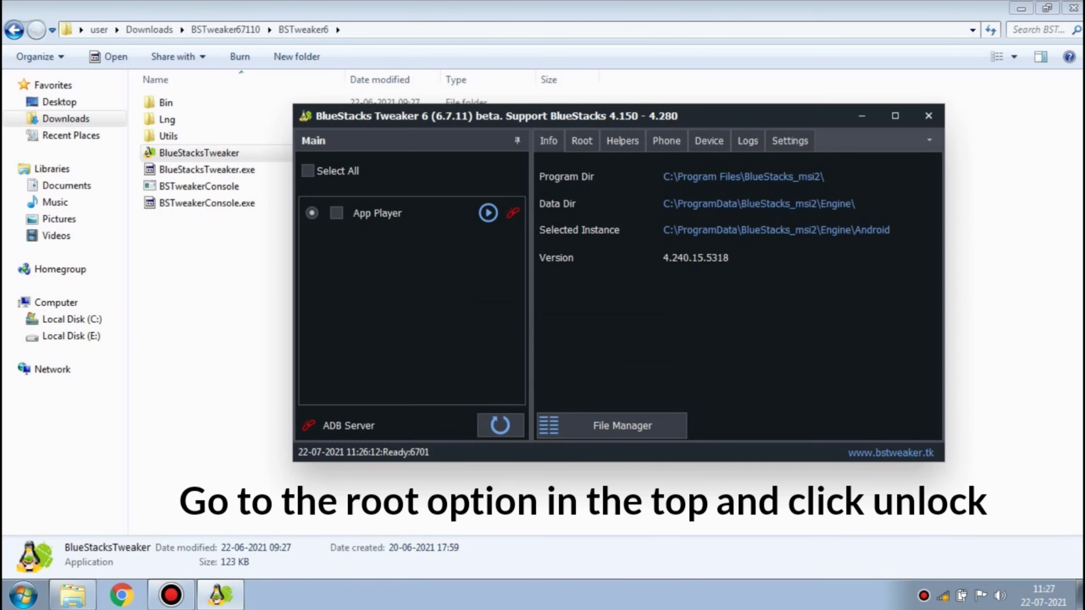
click(580, 140)
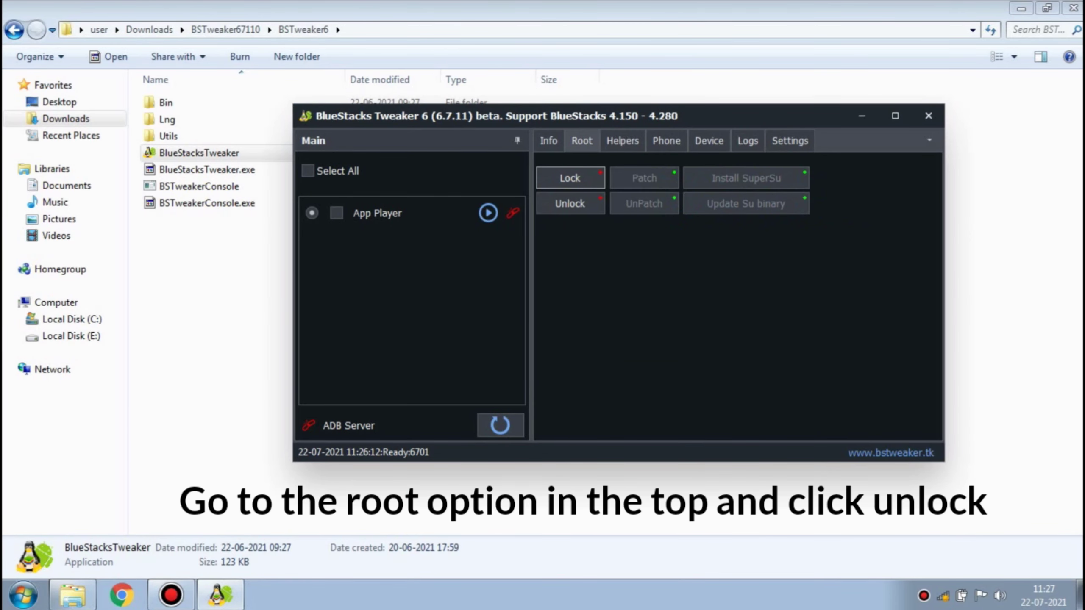
click(308, 170)
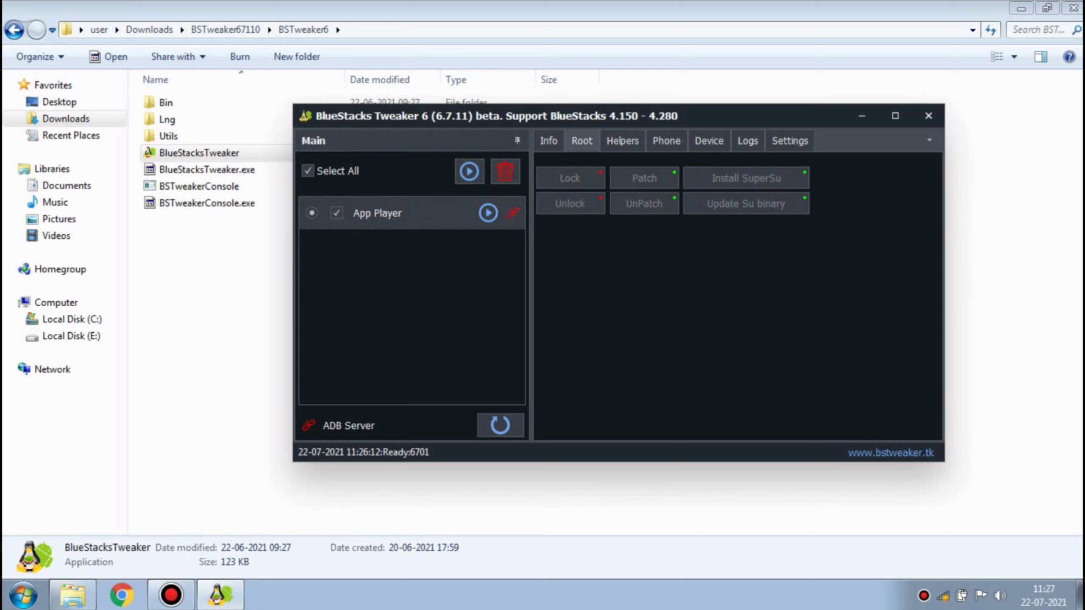
click(488, 212)
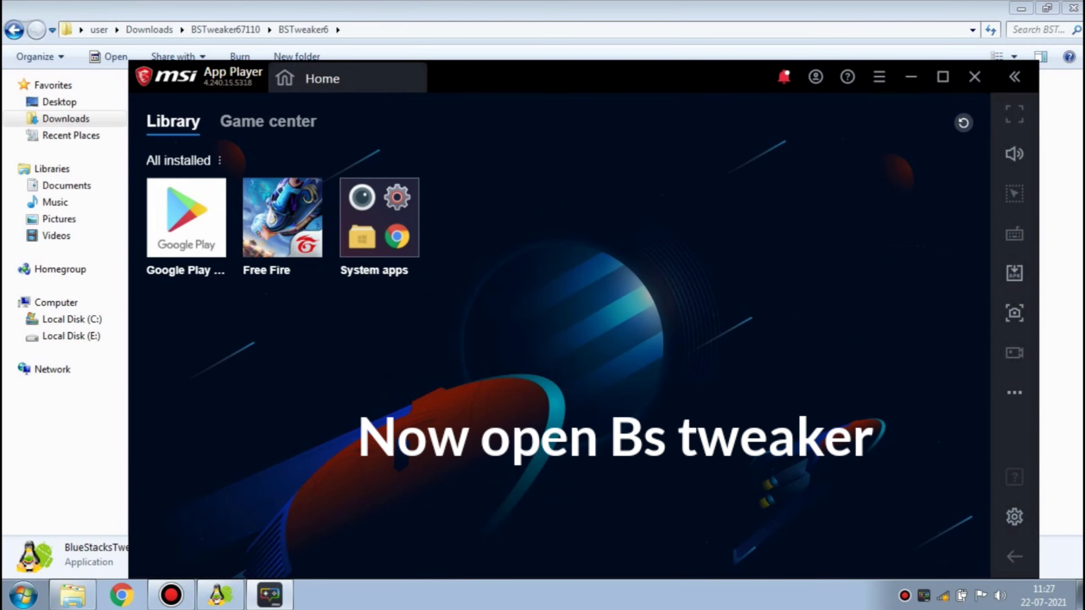
Step: Install Root Checker Basic from Google Play Store and open it
double_click(199, 152)
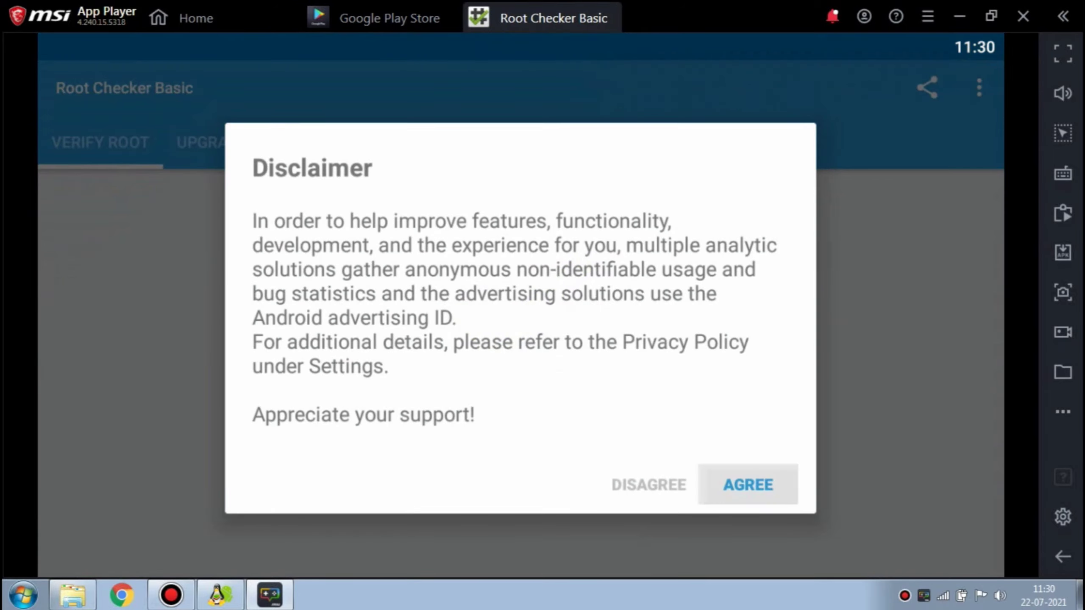
Step: Accept Root Checker's disclaimer, get past the intro, and verify root
click(747, 485)
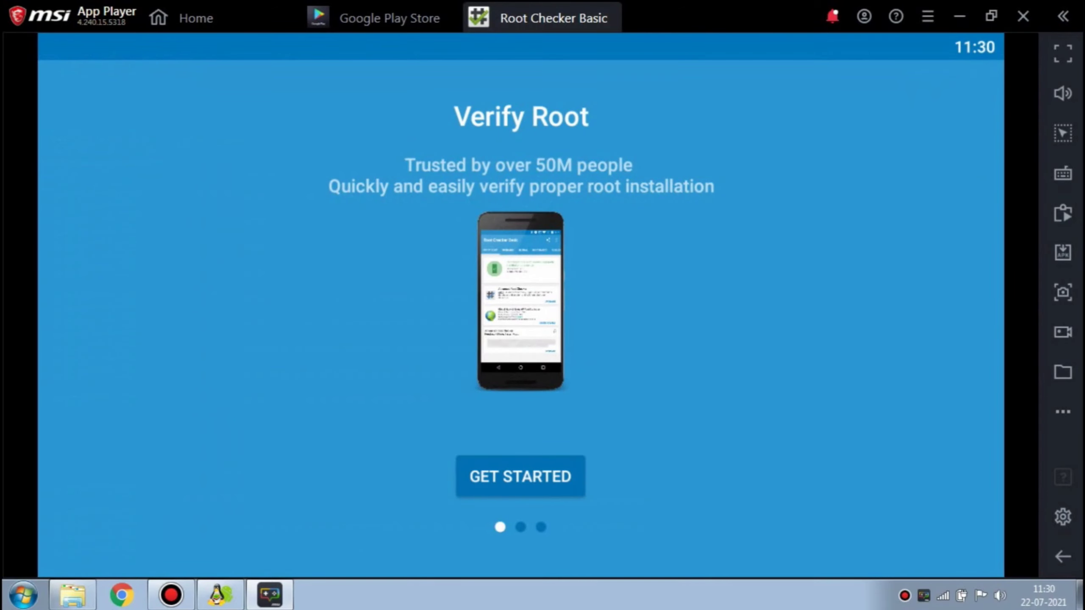
click(520, 476)
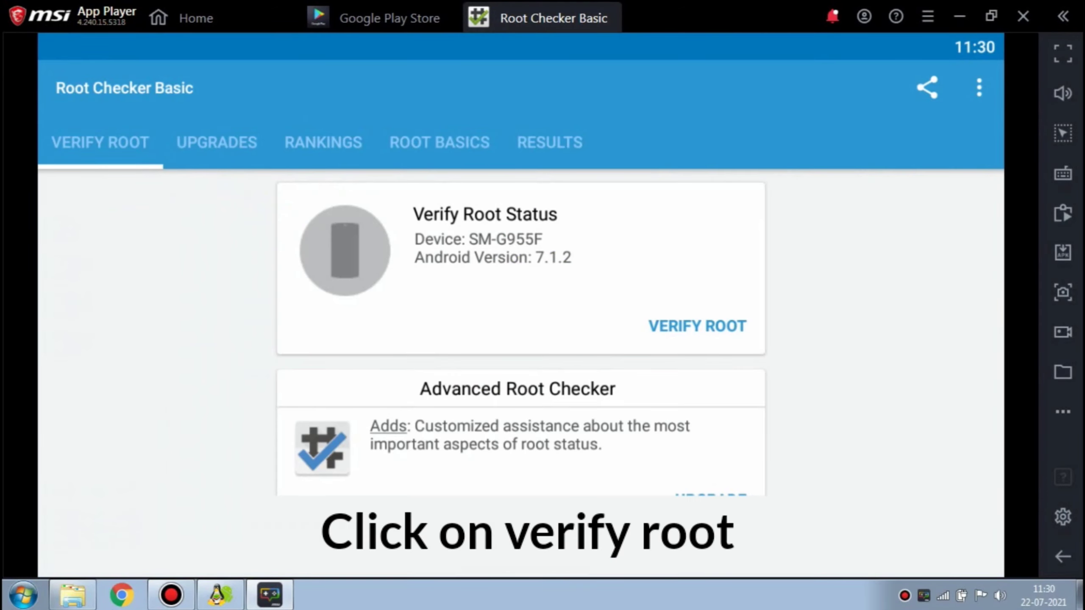
click(696, 326)
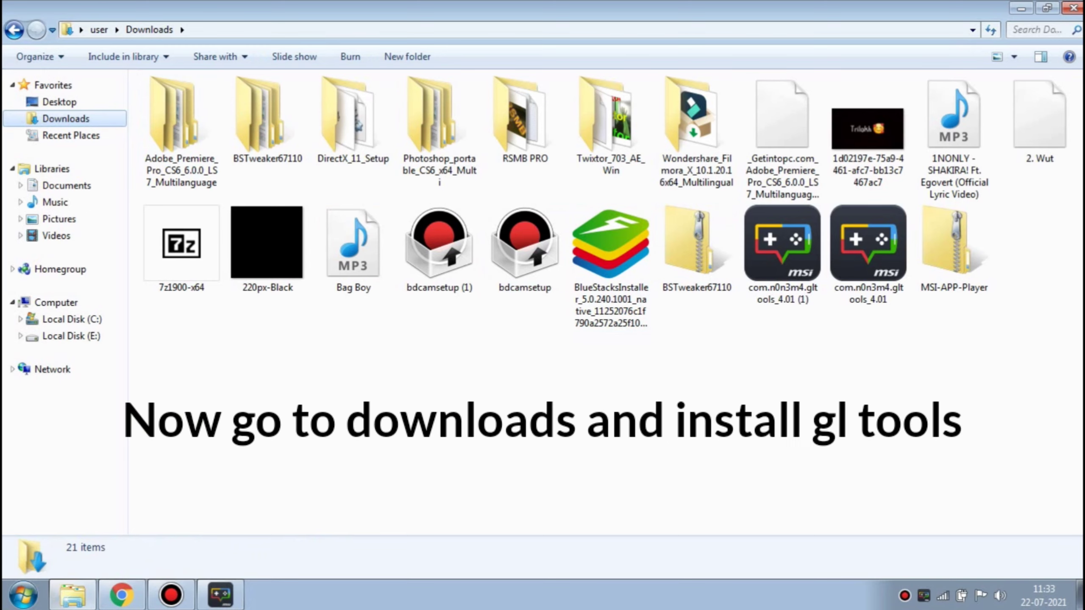
mouse_move(867, 242)
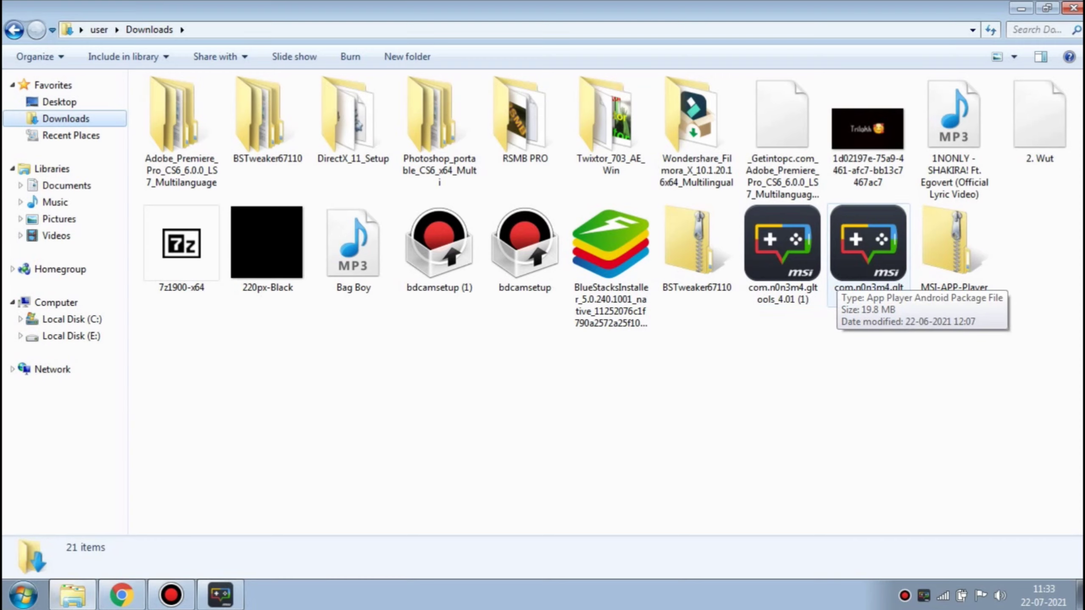
Step: Install com.n0n3m4.gltools_4.01 from Downloads into the emulator
click(867, 242)
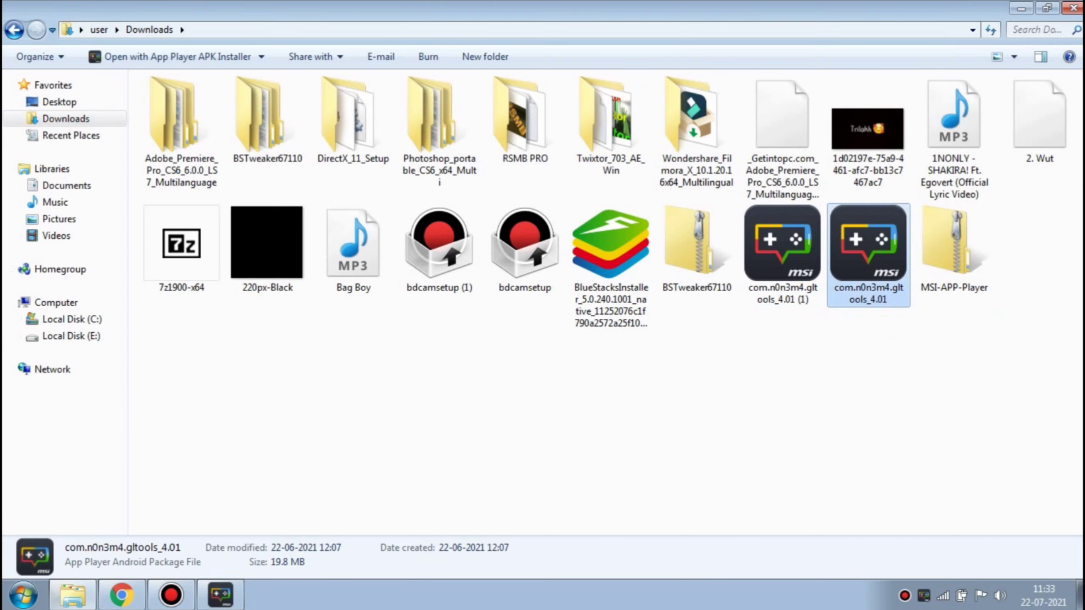
double_click(868, 242)
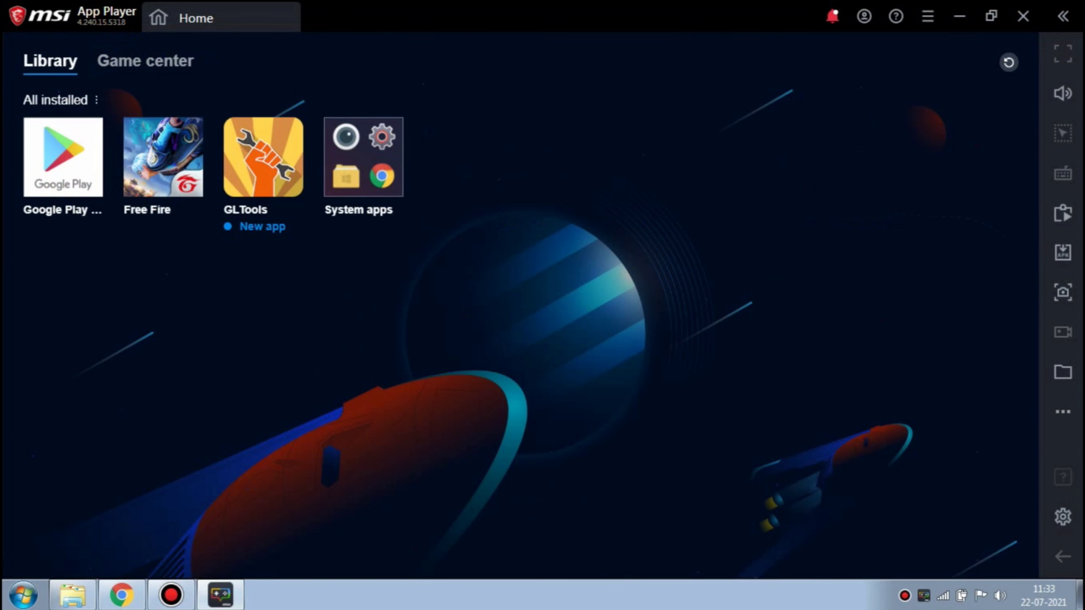
mouse_move(959, 16)
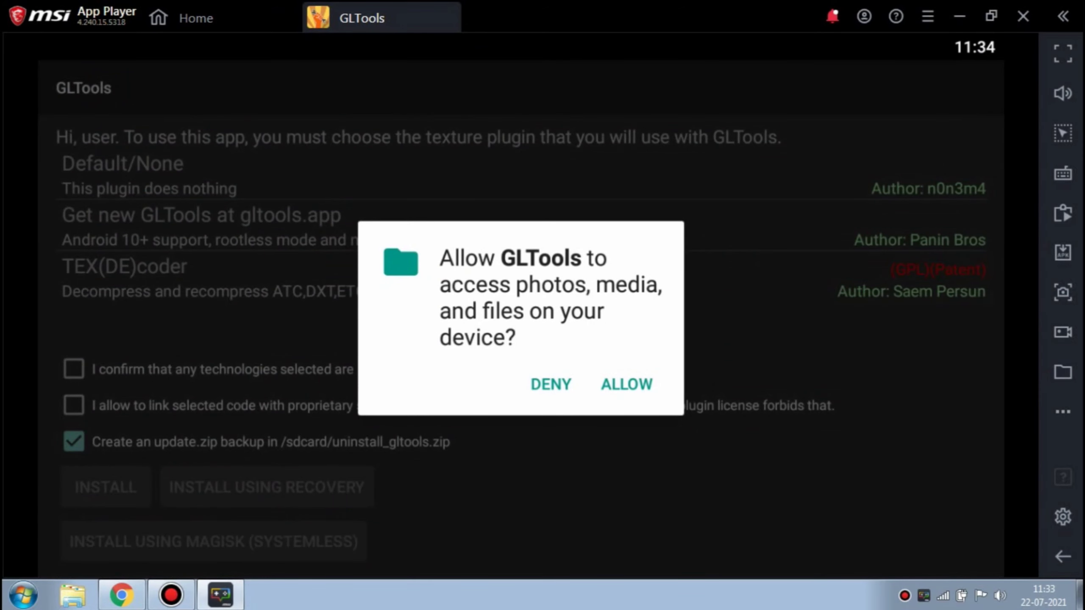
Step: Launch GLTools and allow its access to photos, media and files
click(624, 384)
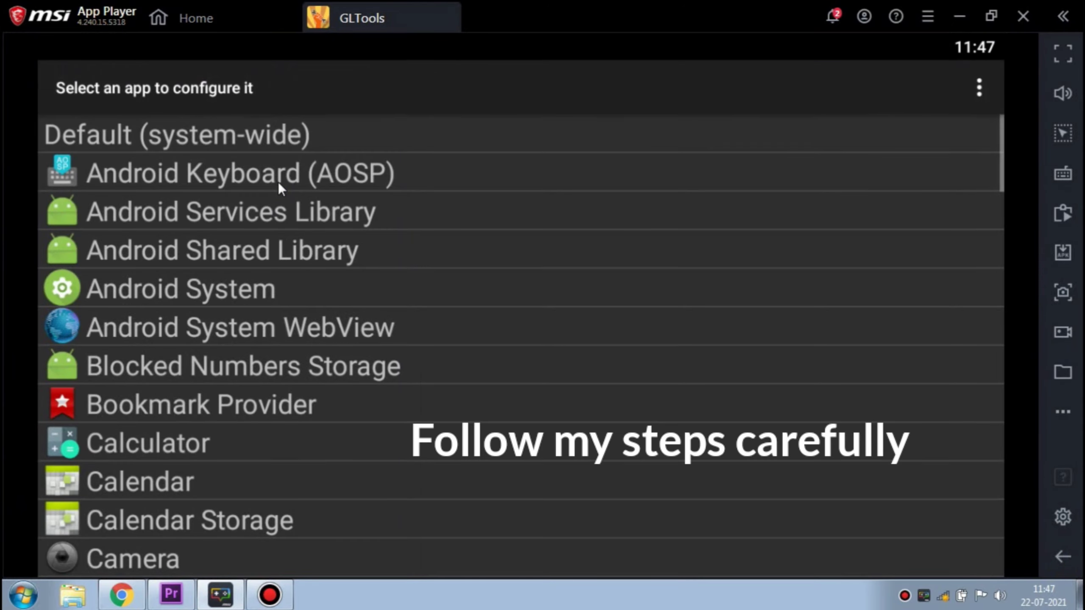
Step: Open Free Fire in GLTools and enable custom settings, framebuffer MSAA and GLSL shader optimization
scroll(down, 3)
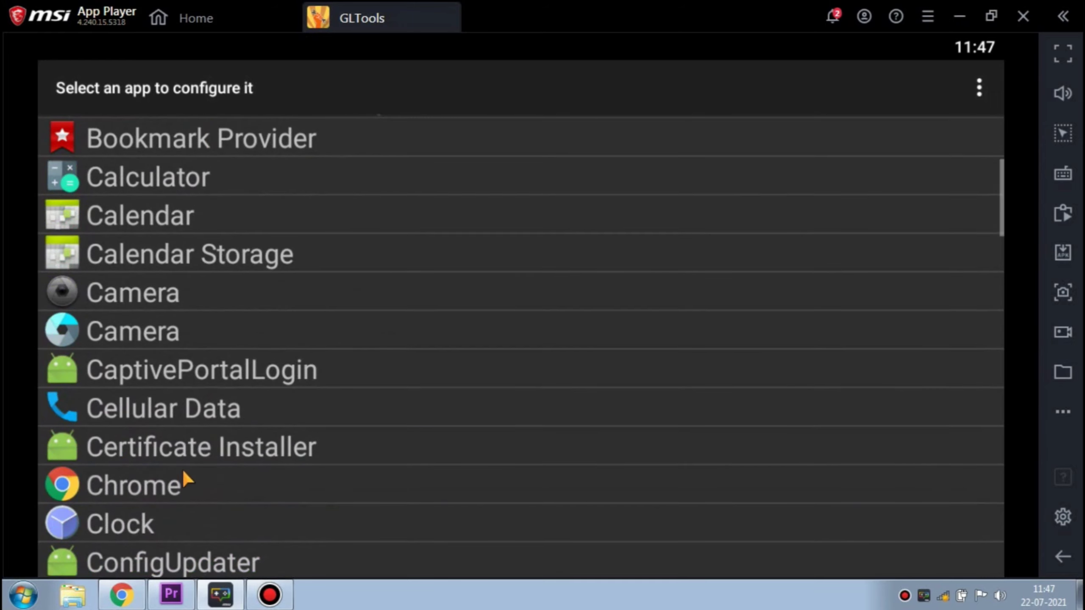
scroll(down, 3)
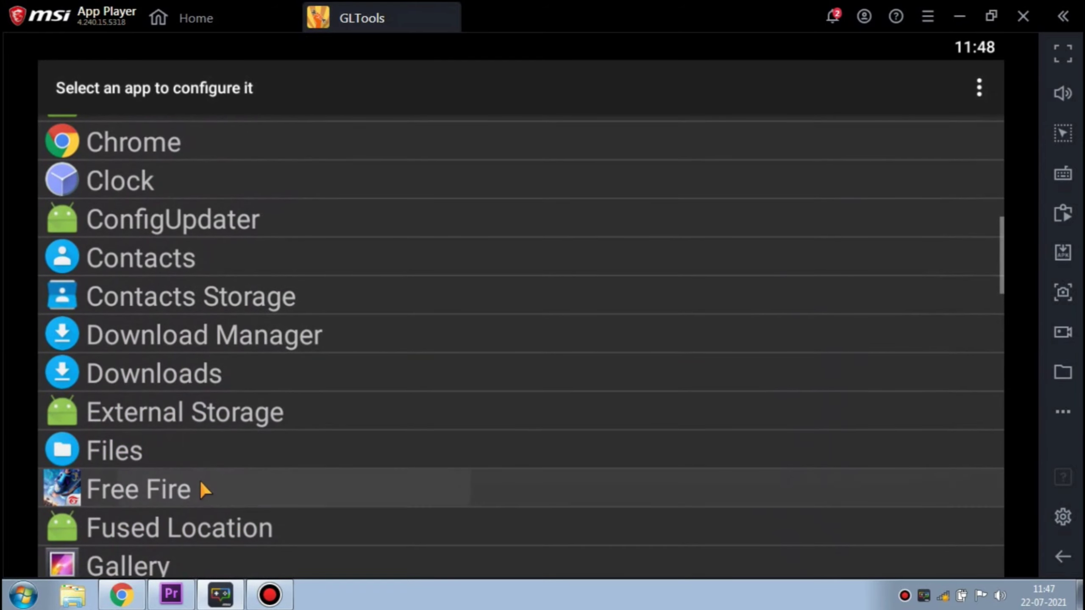
click(138, 490)
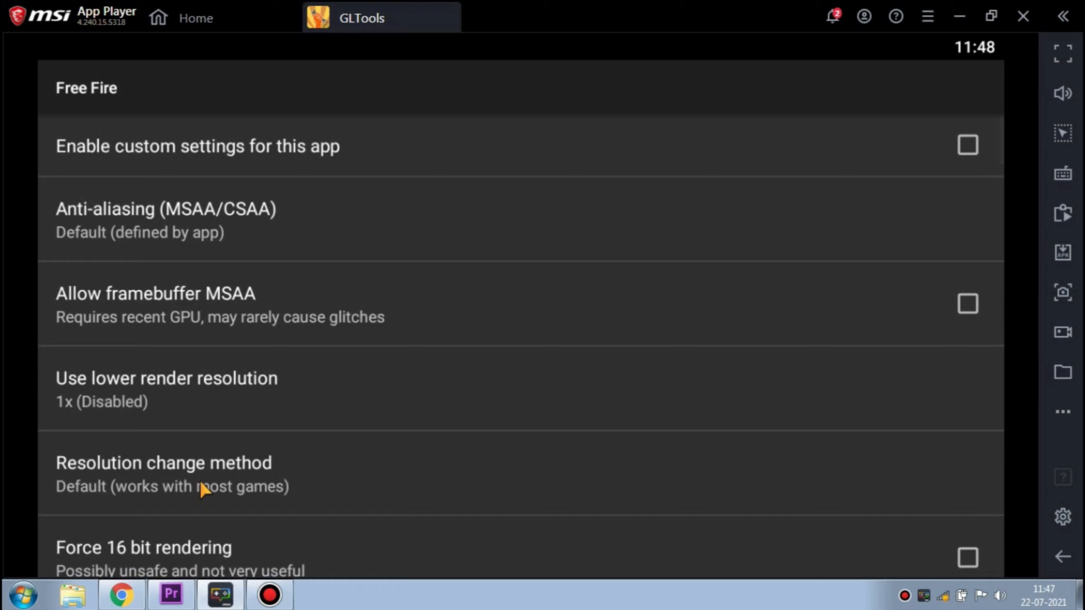
mouse_move(958, 159)
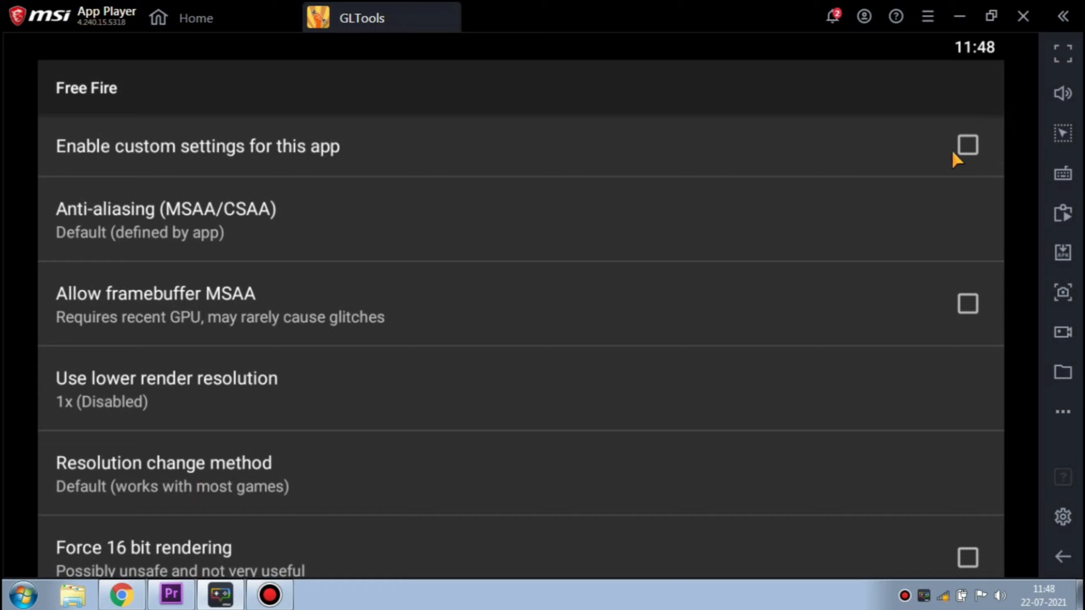
click(967, 146)
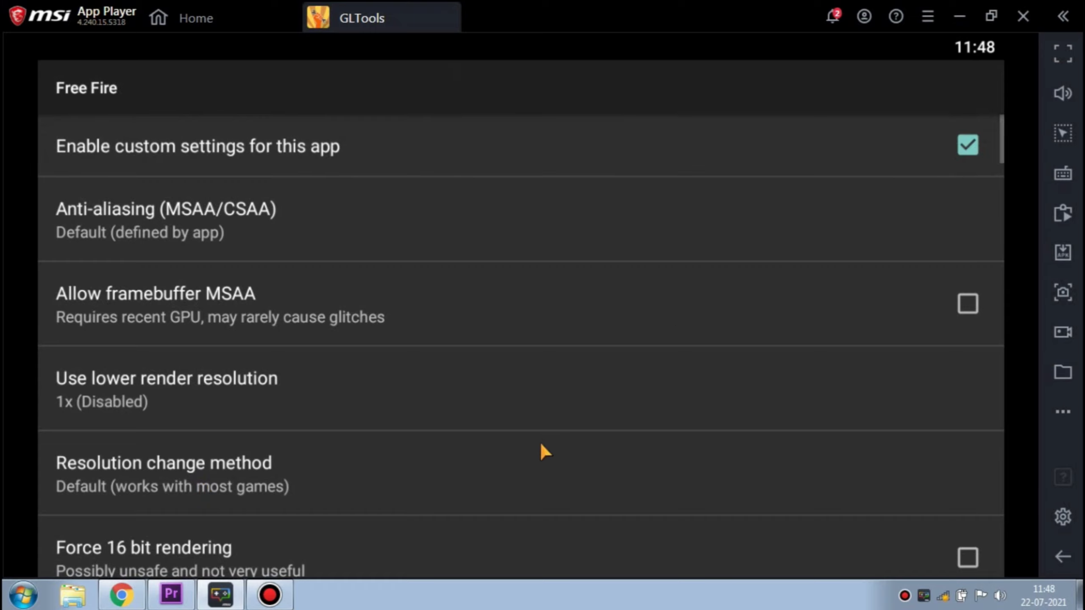
click(967, 303)
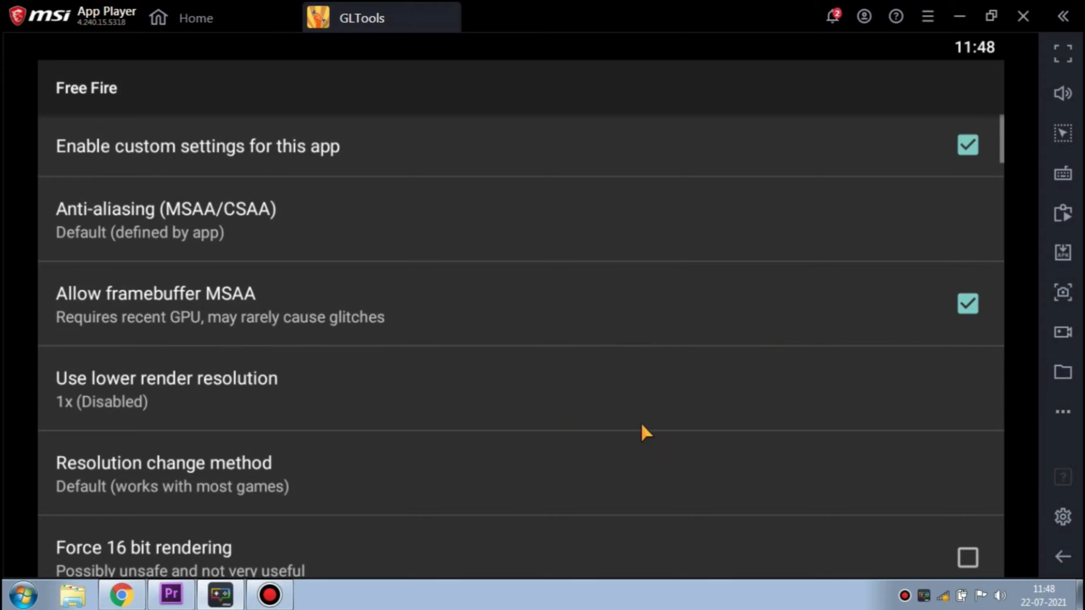
scroll(down, 3)
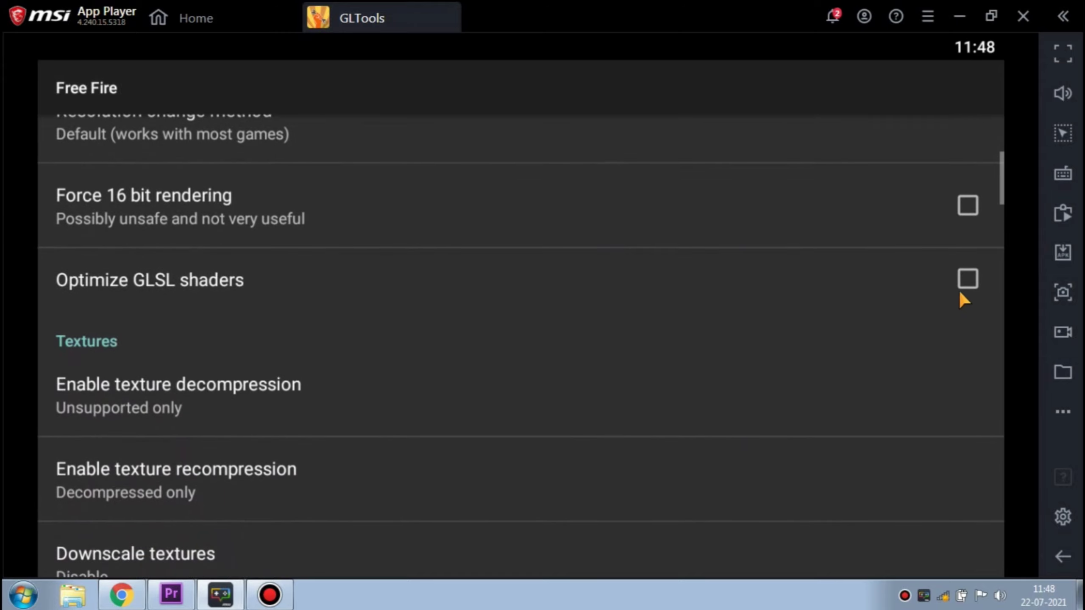
click(967, 279)
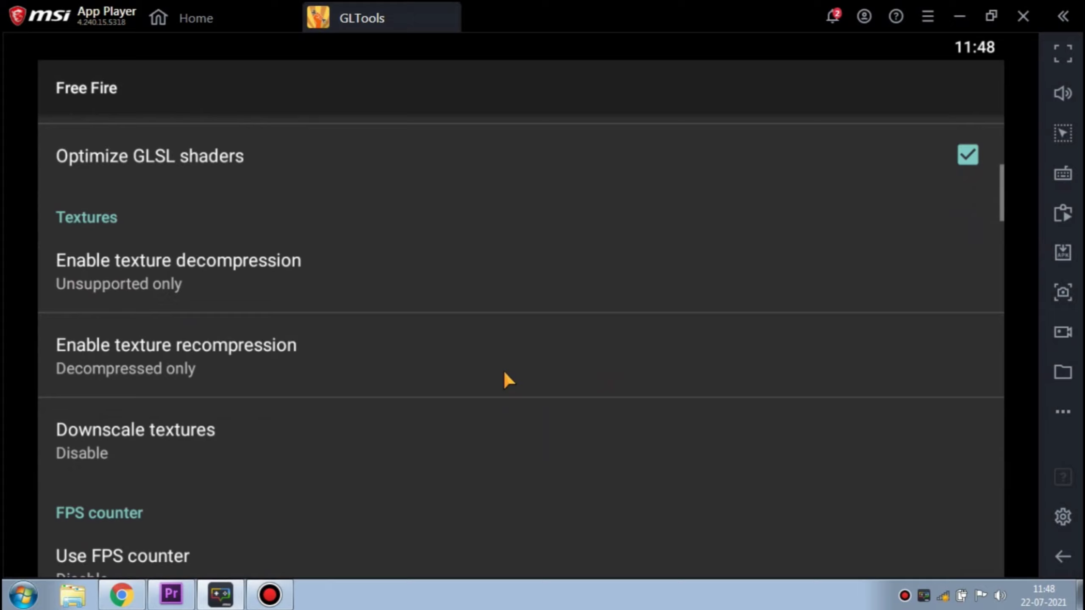
scroll(down, 3)
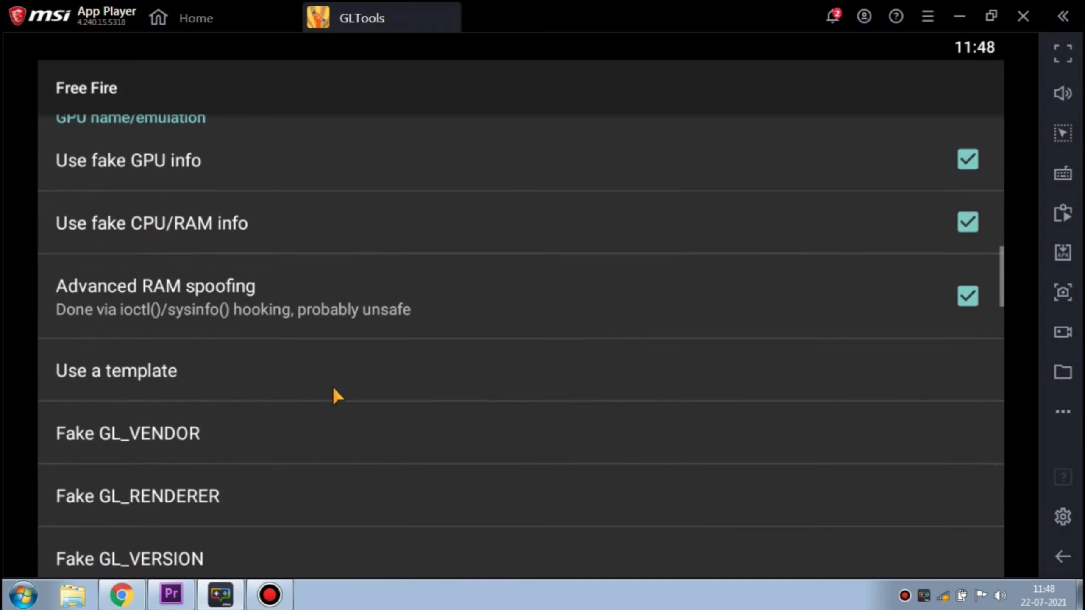
click(116, 370)
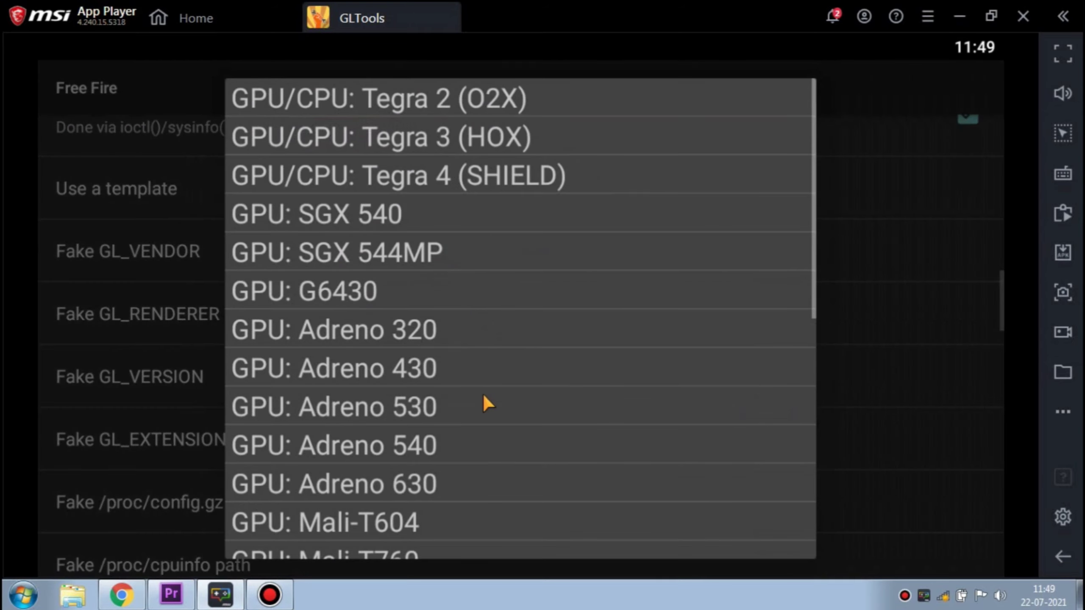
scroll(down, 3)
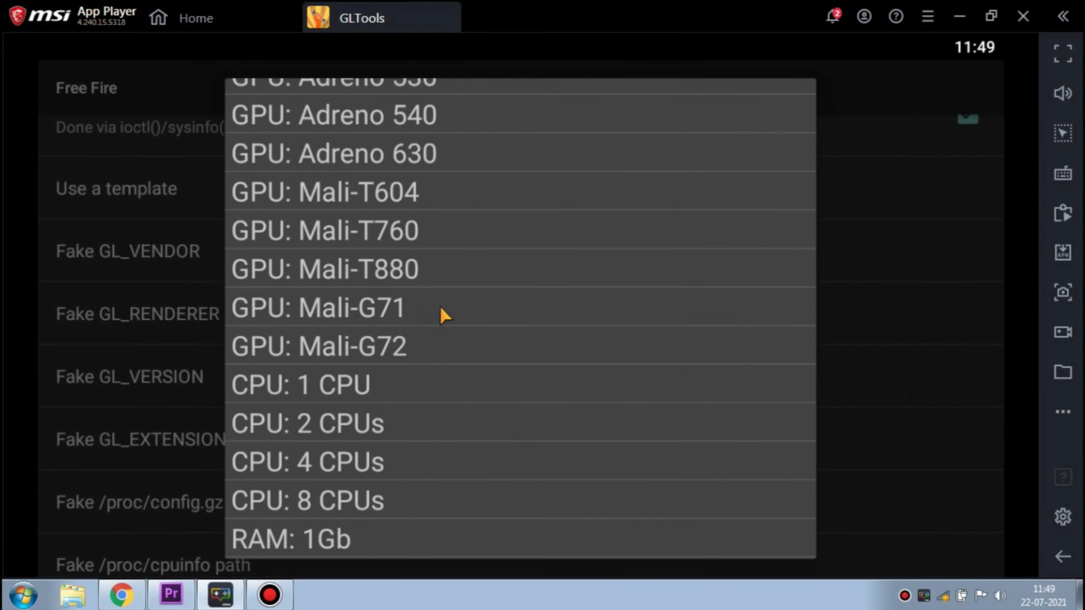
click(317, 308)
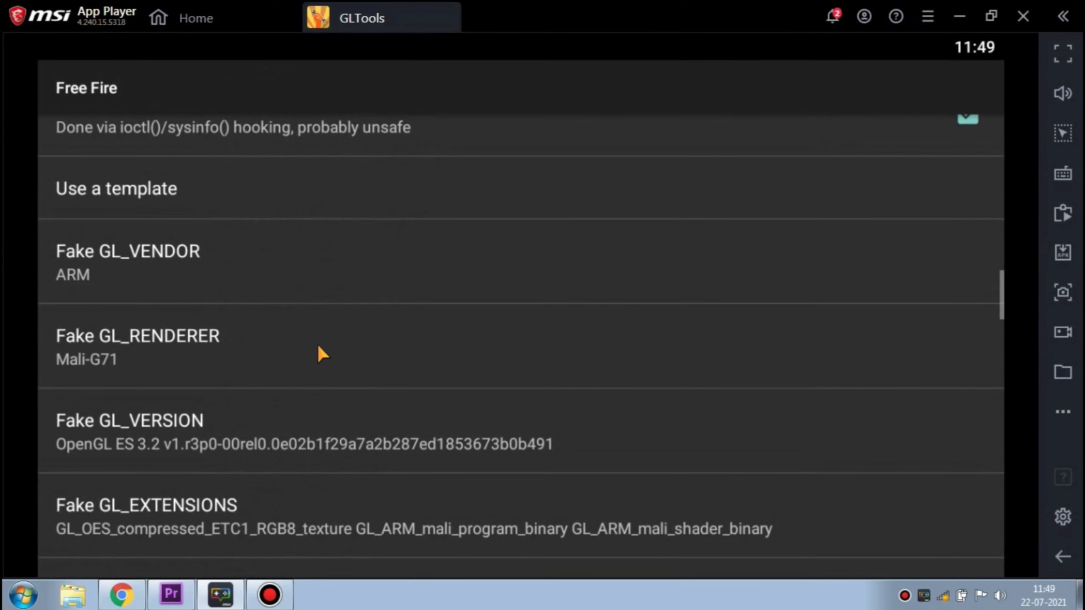
Step: Set Fake GL_VERSION to OpenGL ES 2.0 and confirm
click(117, 188)
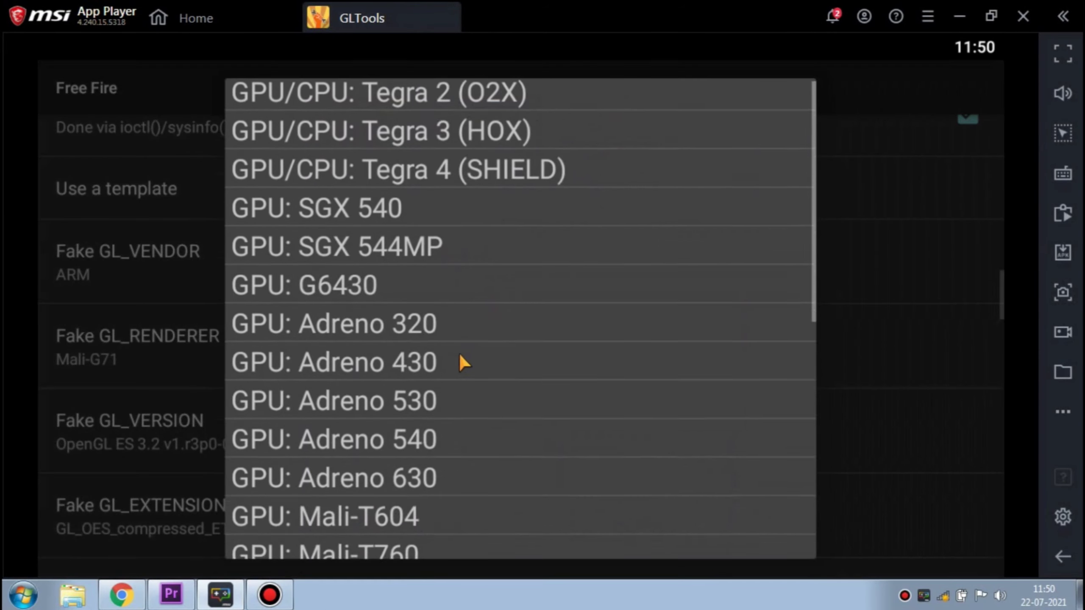
scroll(down, 3)
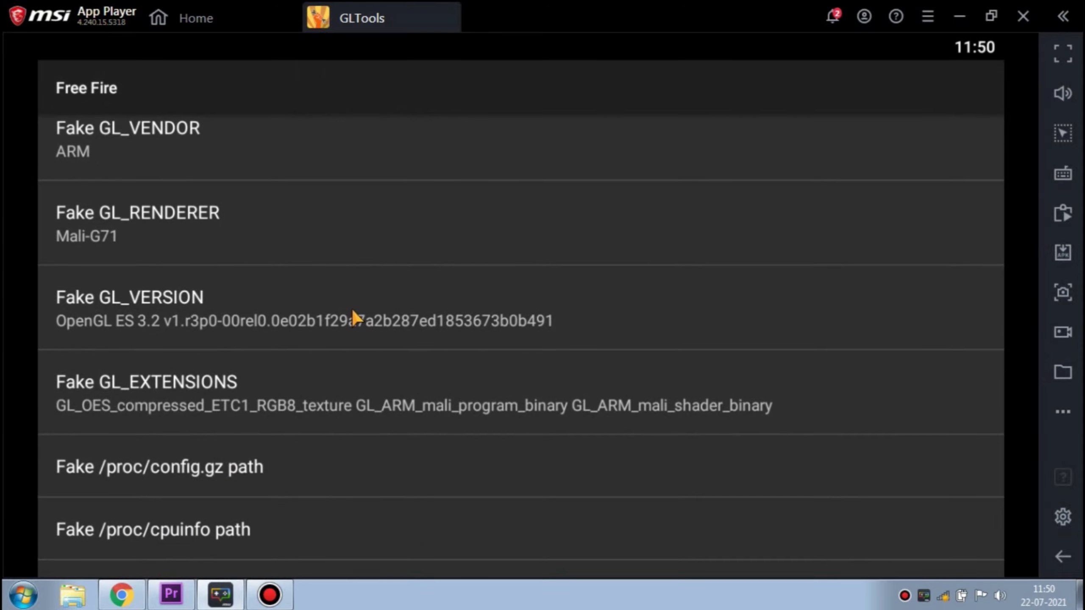
click(129, 308)
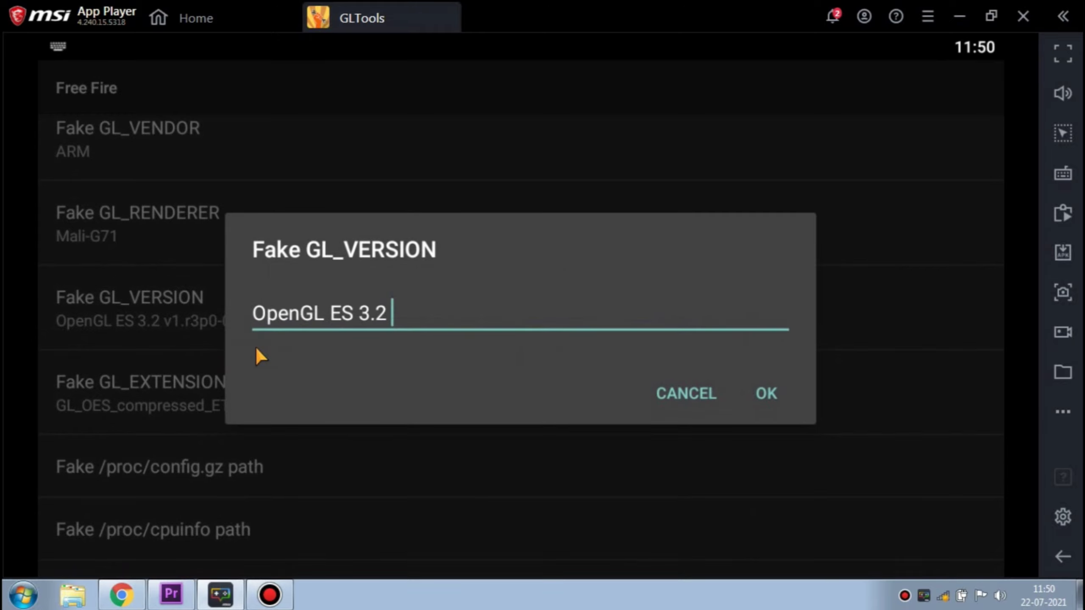
key(BackSpace)
text(2)
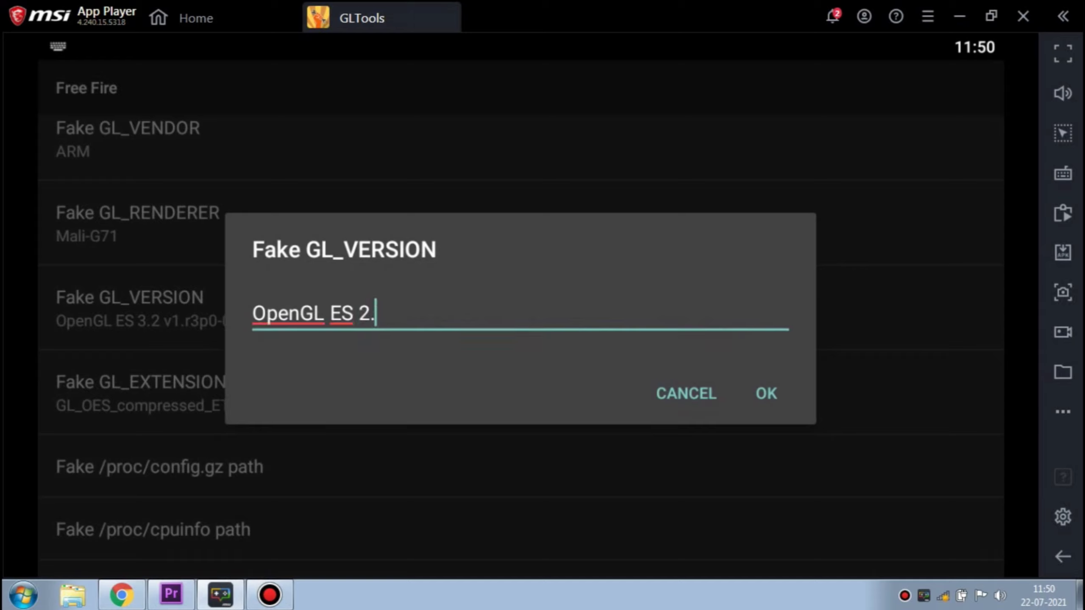
click(765, 393)
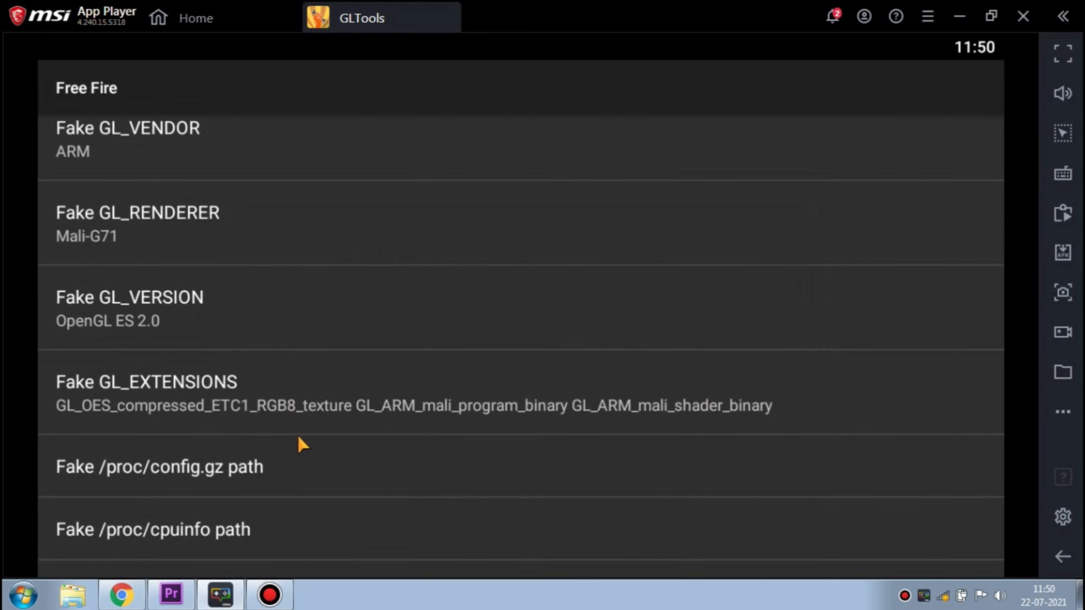
scroll(down, 3)
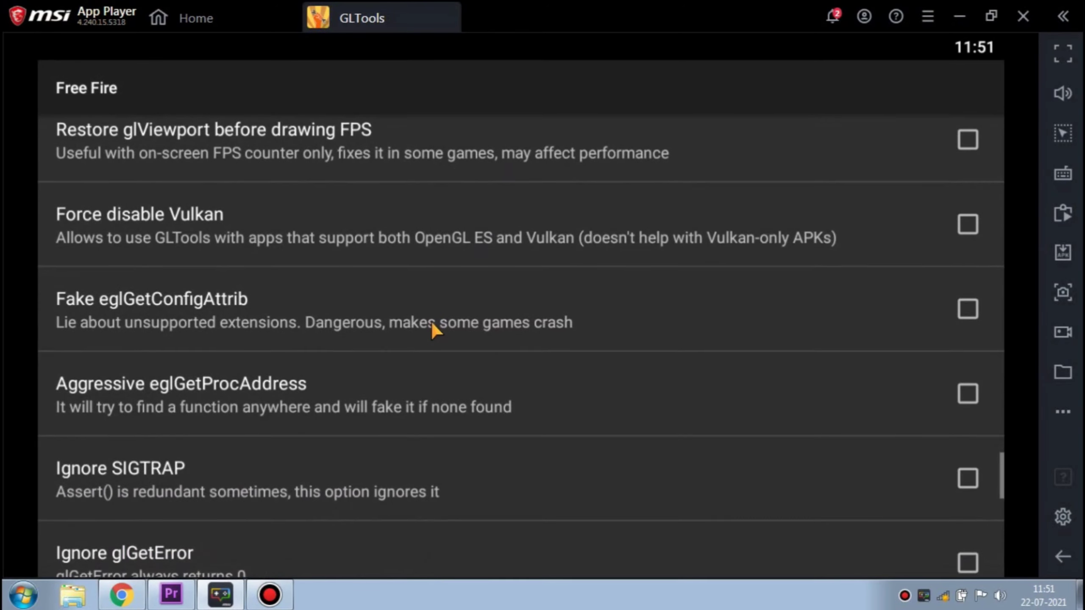